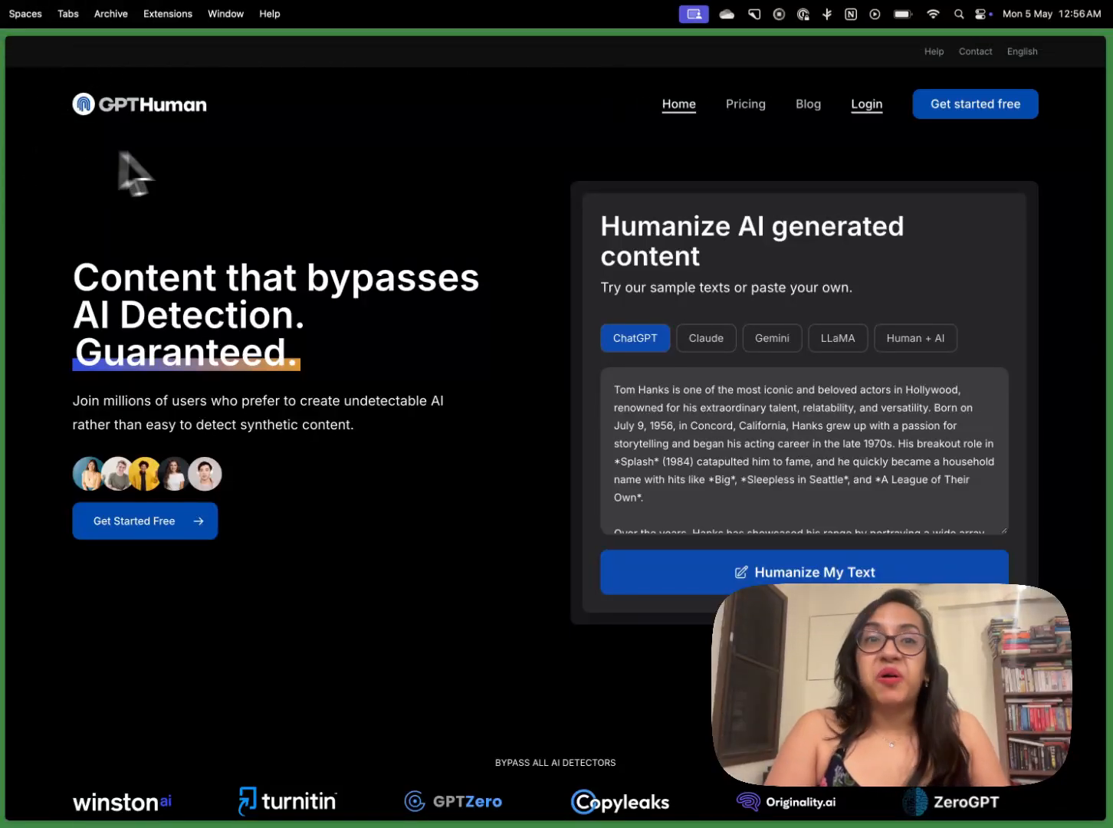
mouse_move(188, 161)
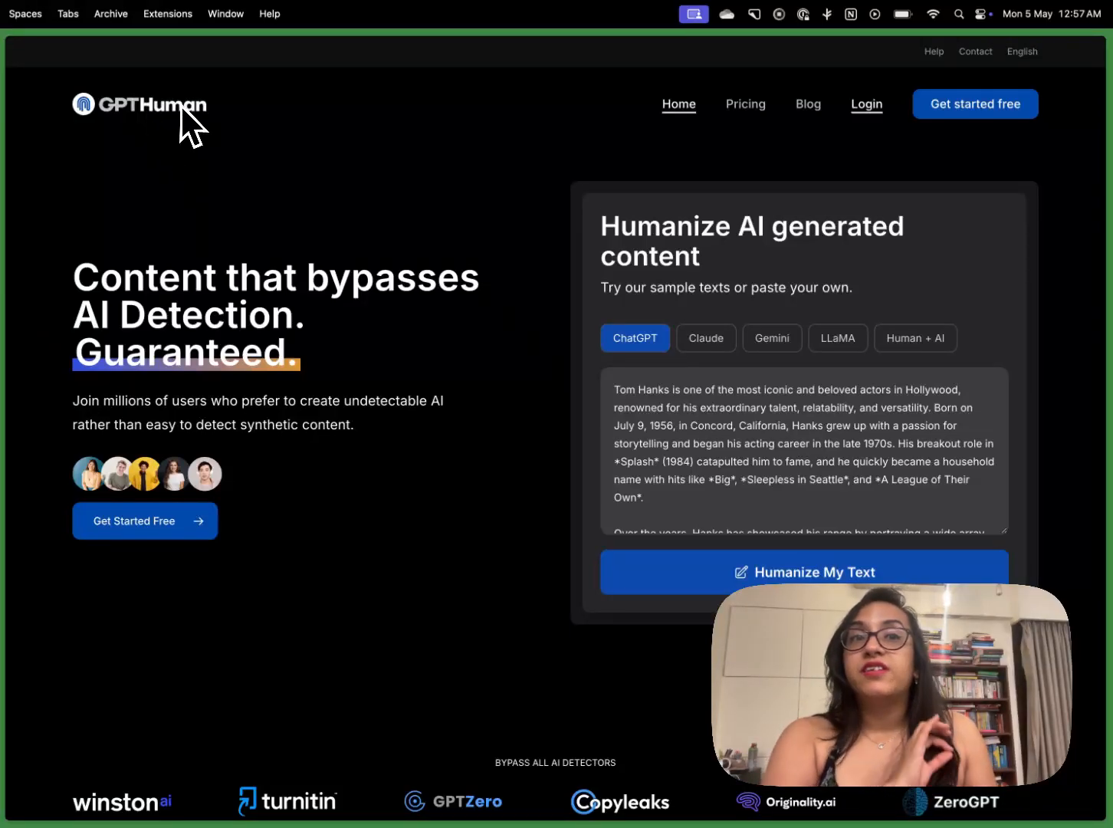
Step: View the Starter, Advanced, Pro and Plus plans, then switch prices from yearly to monthly billing
scroll(down, 3)
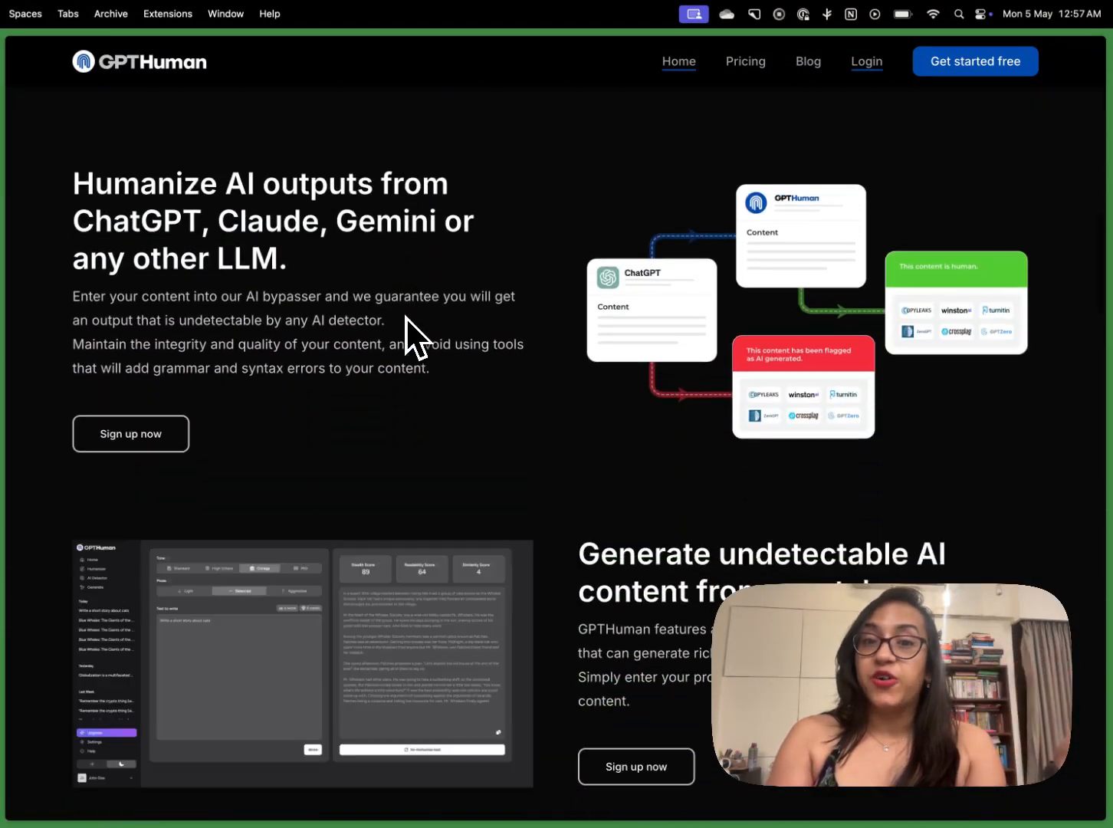
scroll(down, 3)
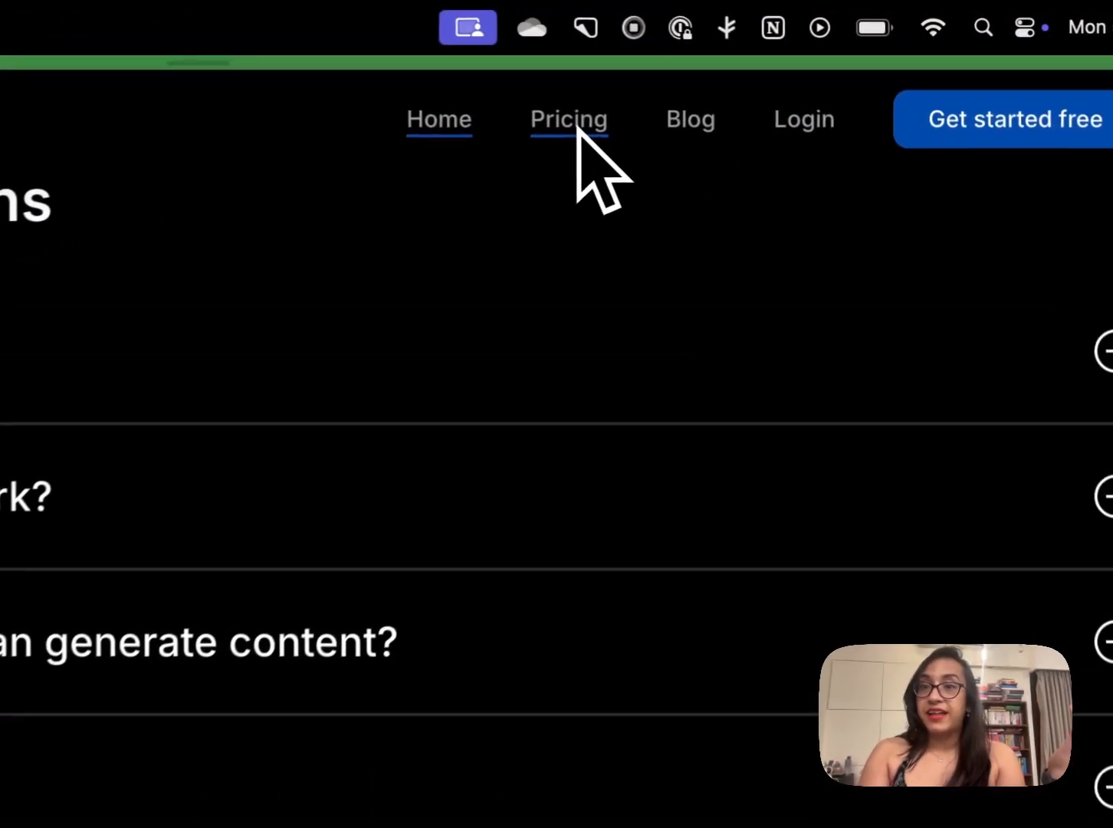
click(569, 120)
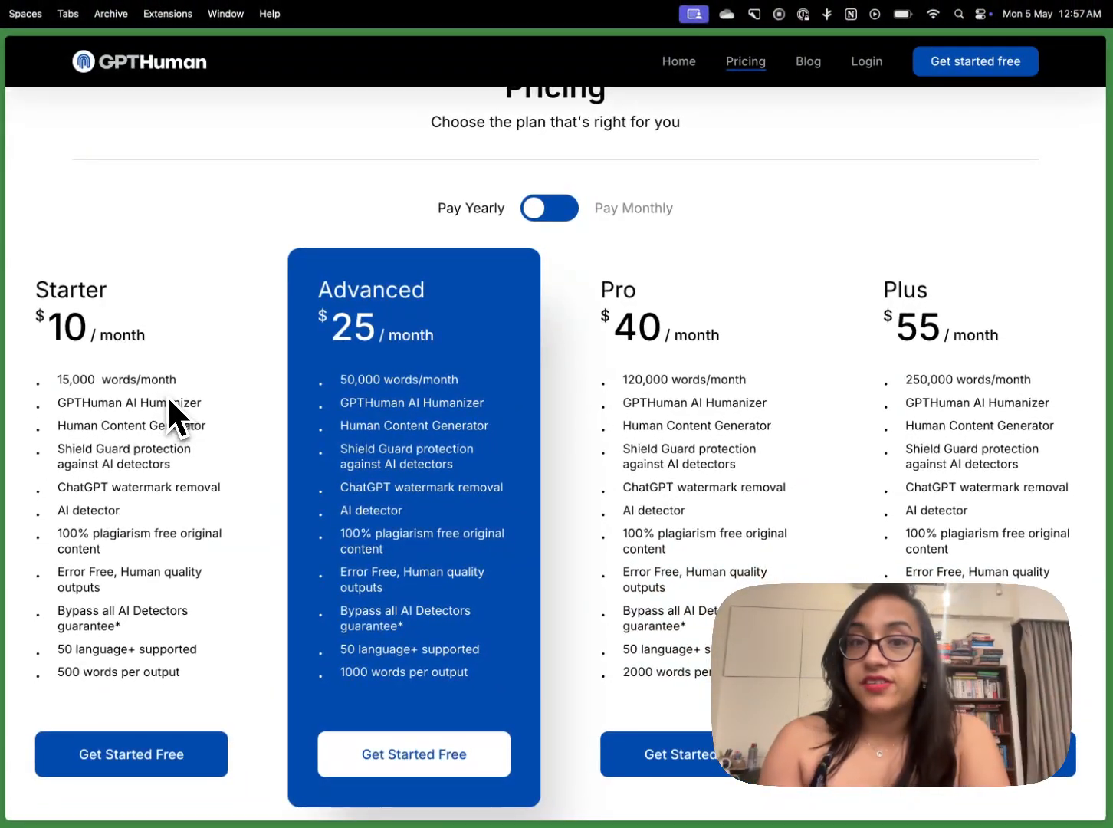
mouse_move(417, 396)
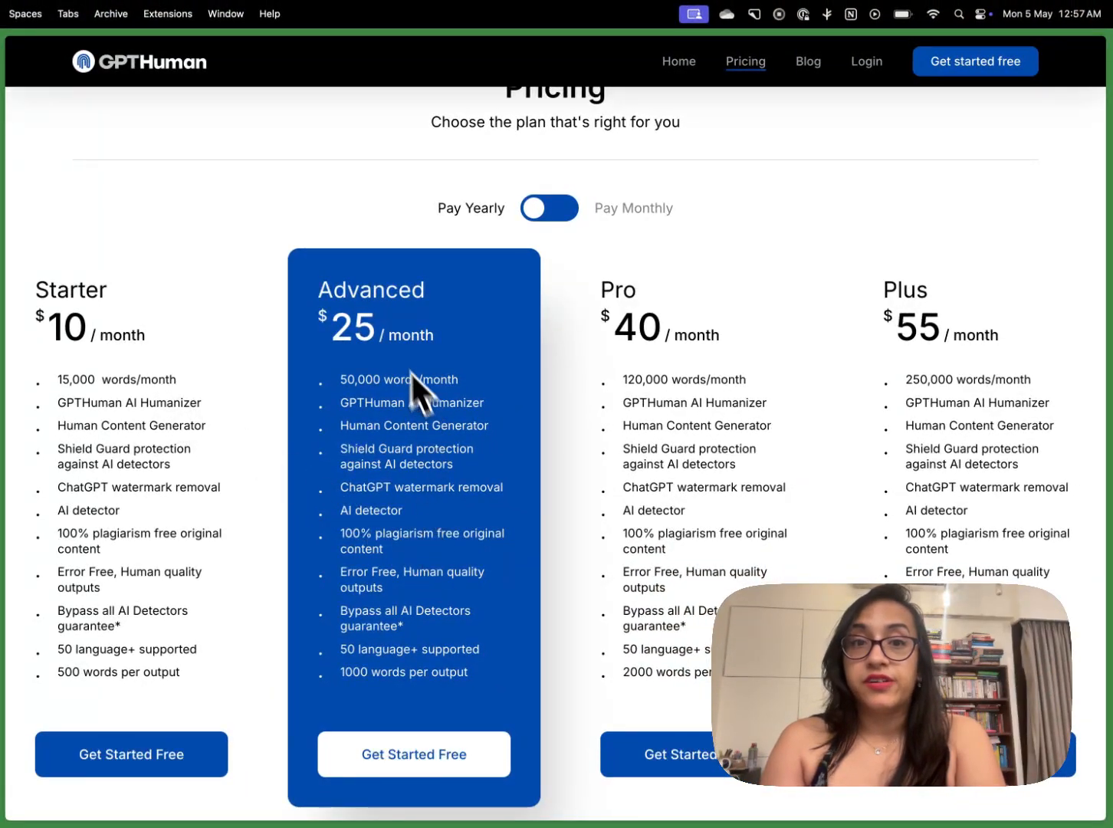
mouse_move(443, 404)
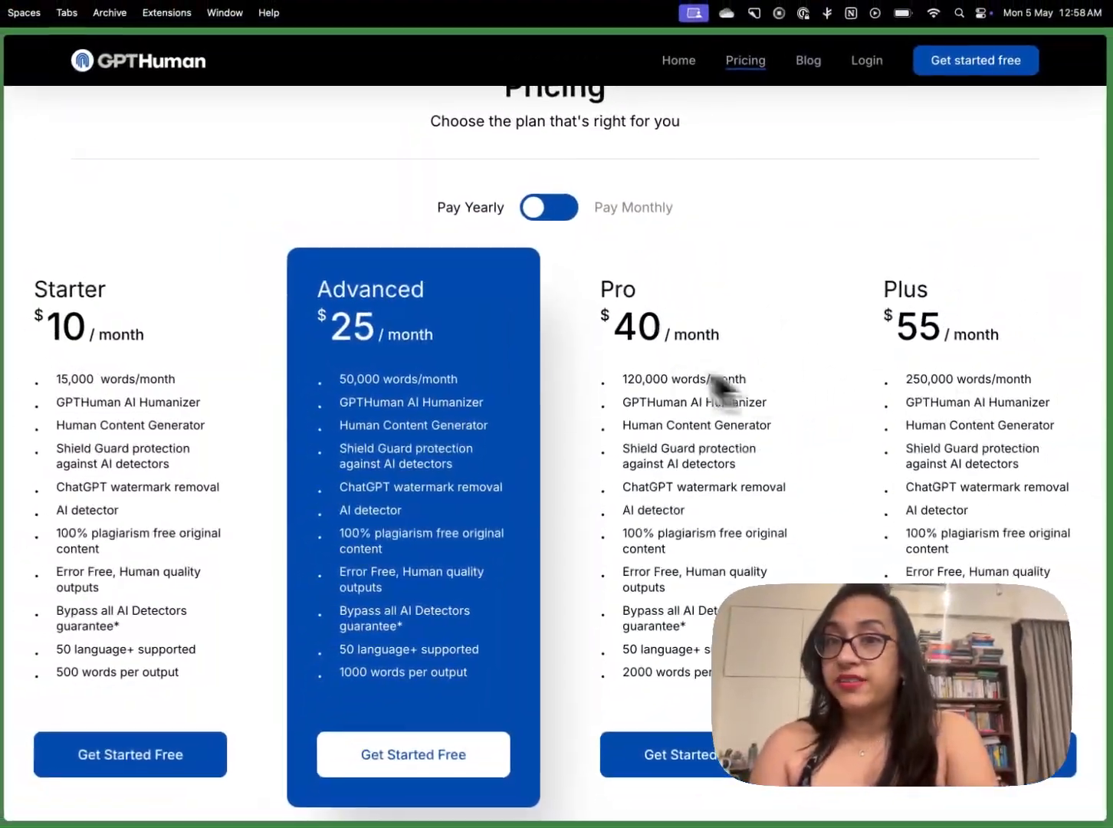
scroll(down, 3)
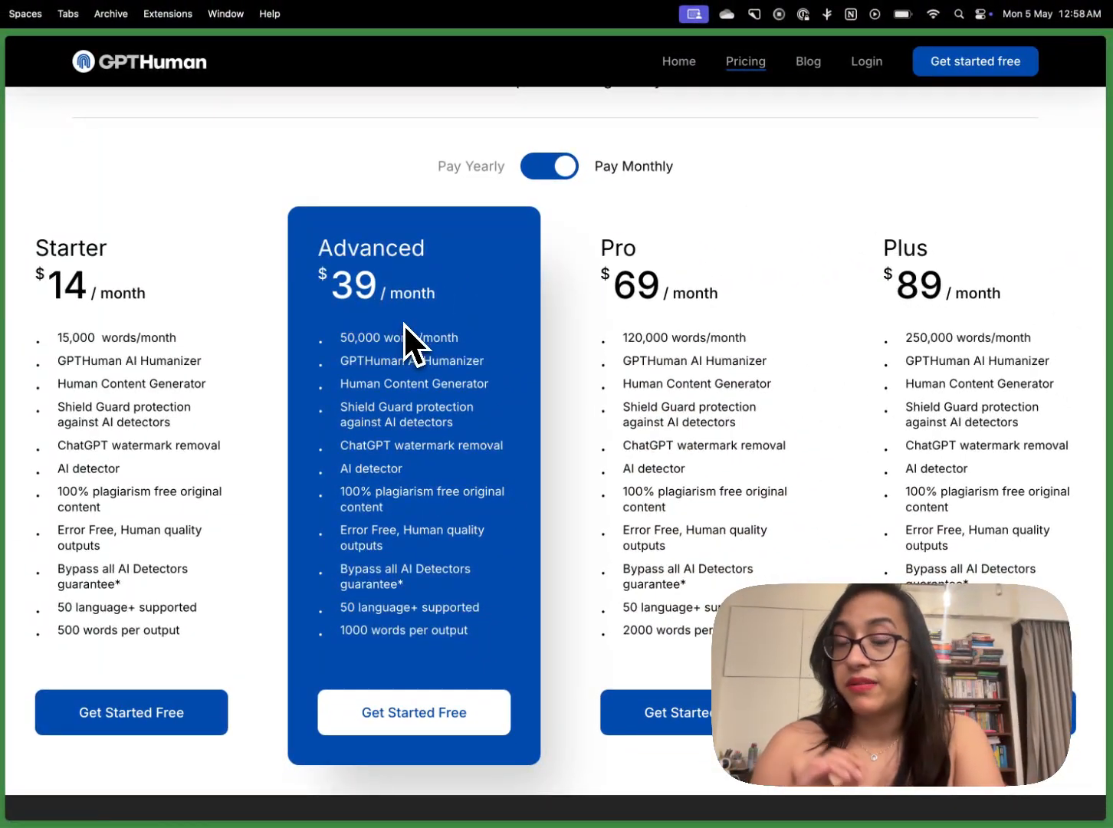
click(549, 165)
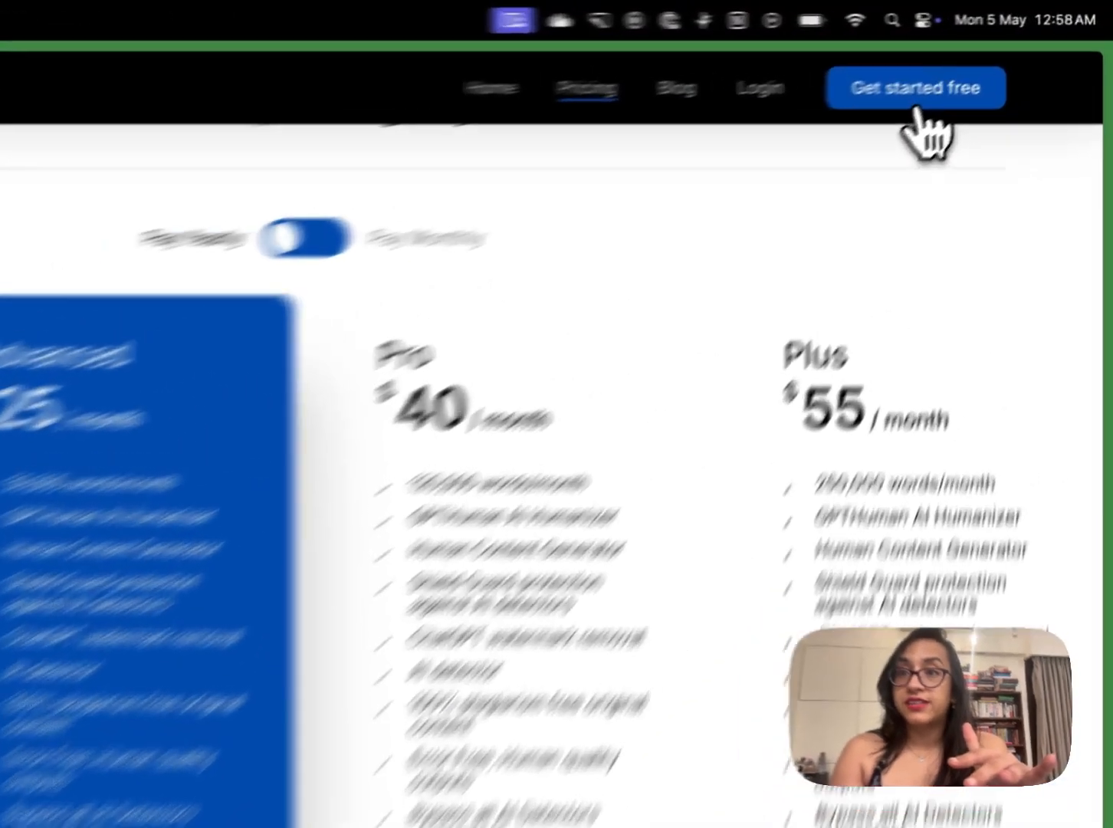
Step: Enter the signed-in GPTHuman app and land on its home dashboard
click(915, 87)
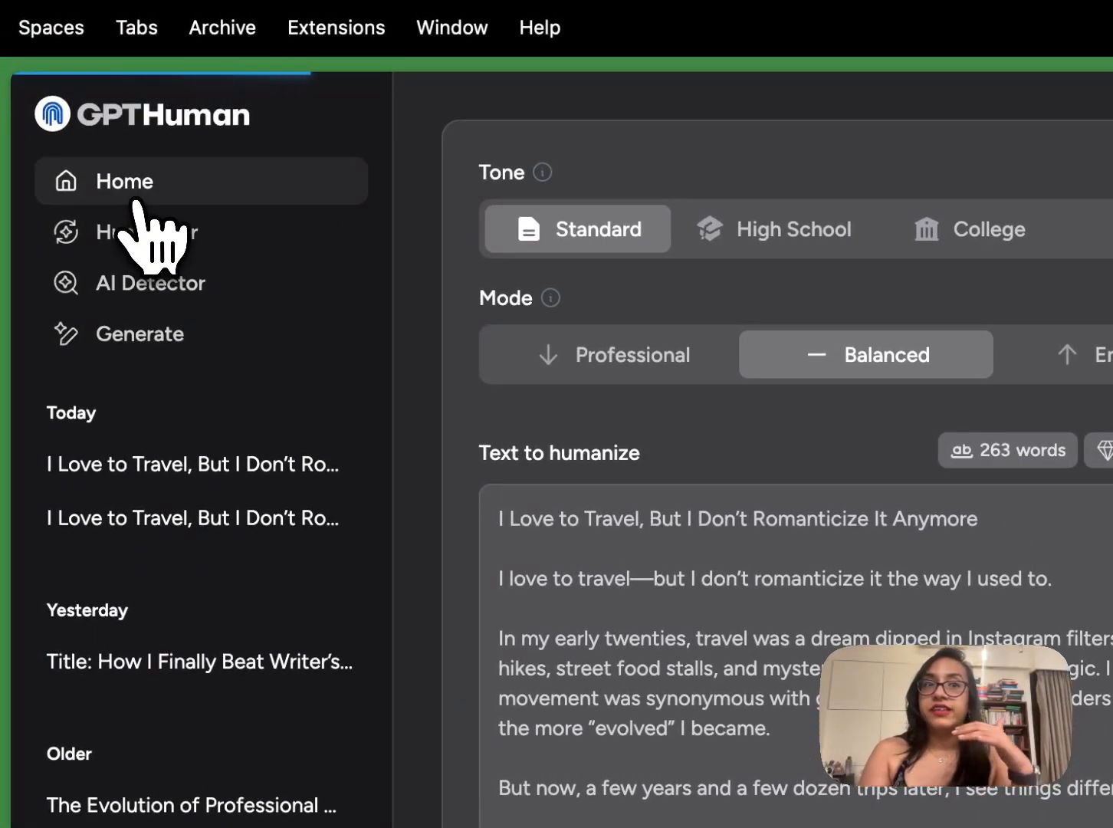
click(124, 181)
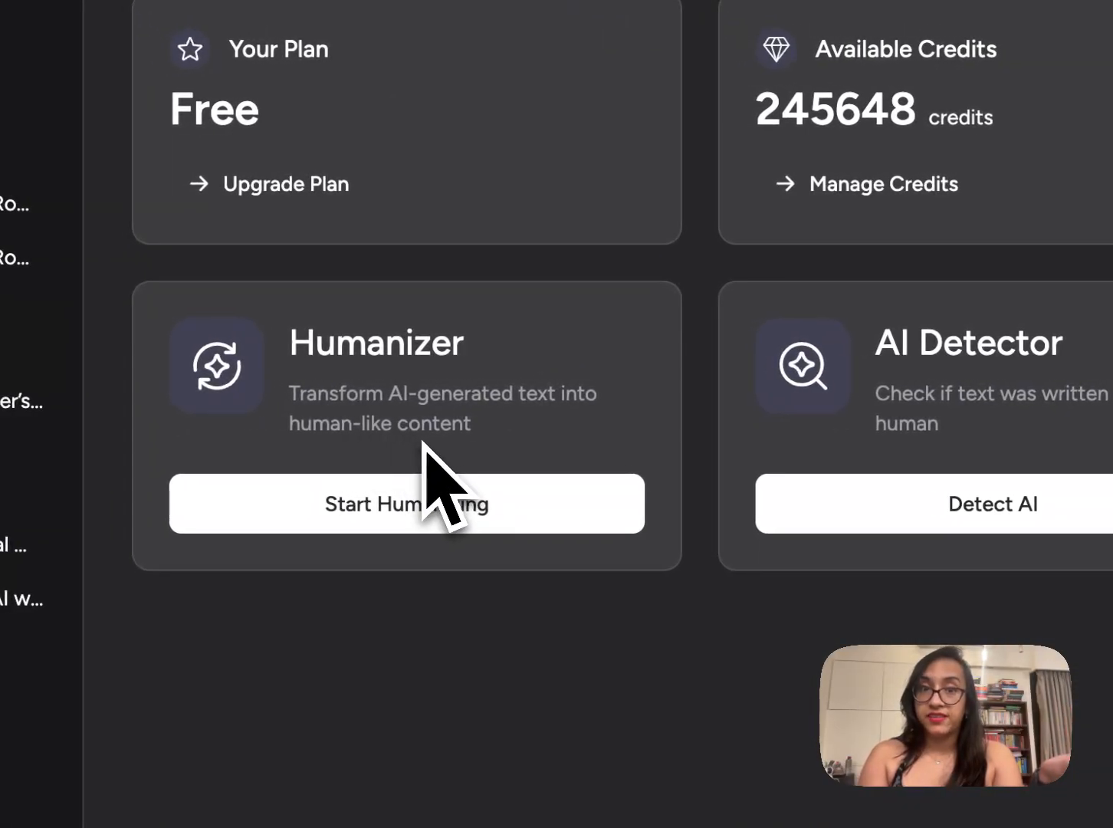
mouse_move(493, 452)
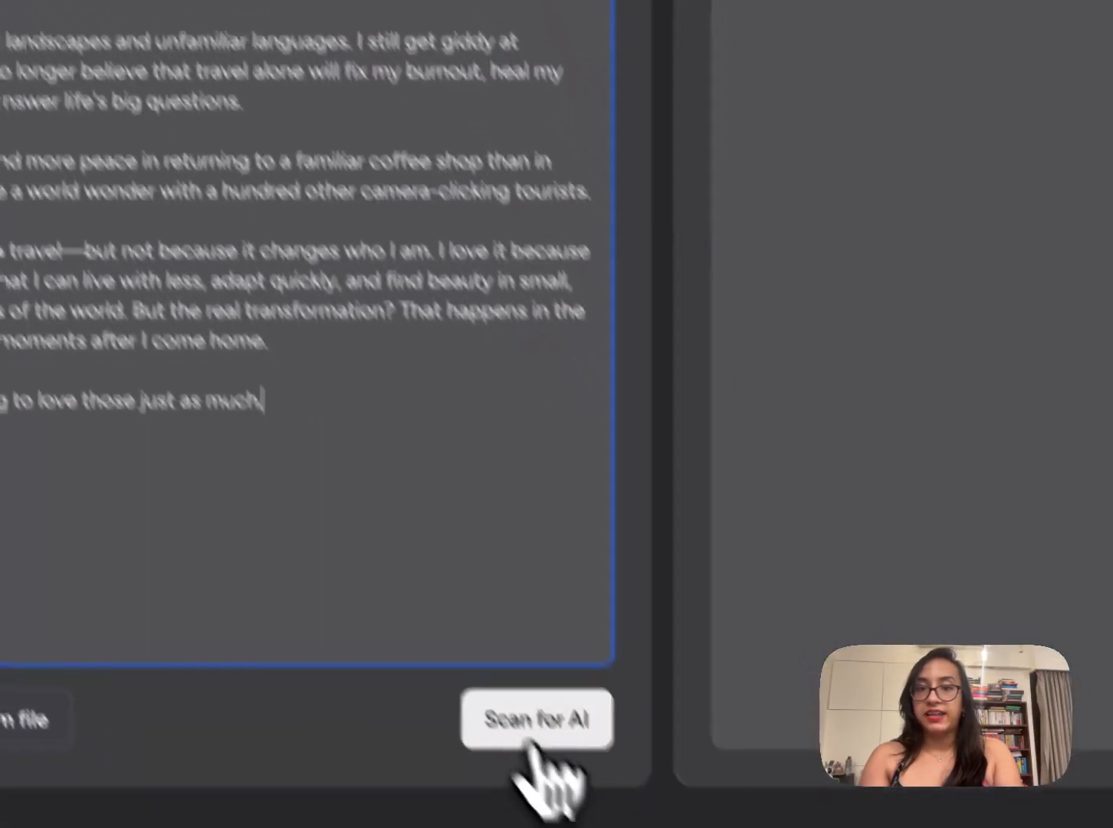
Step: Scan the 263-word original essay, getting human score 2 and readability 59
click(536, 719)
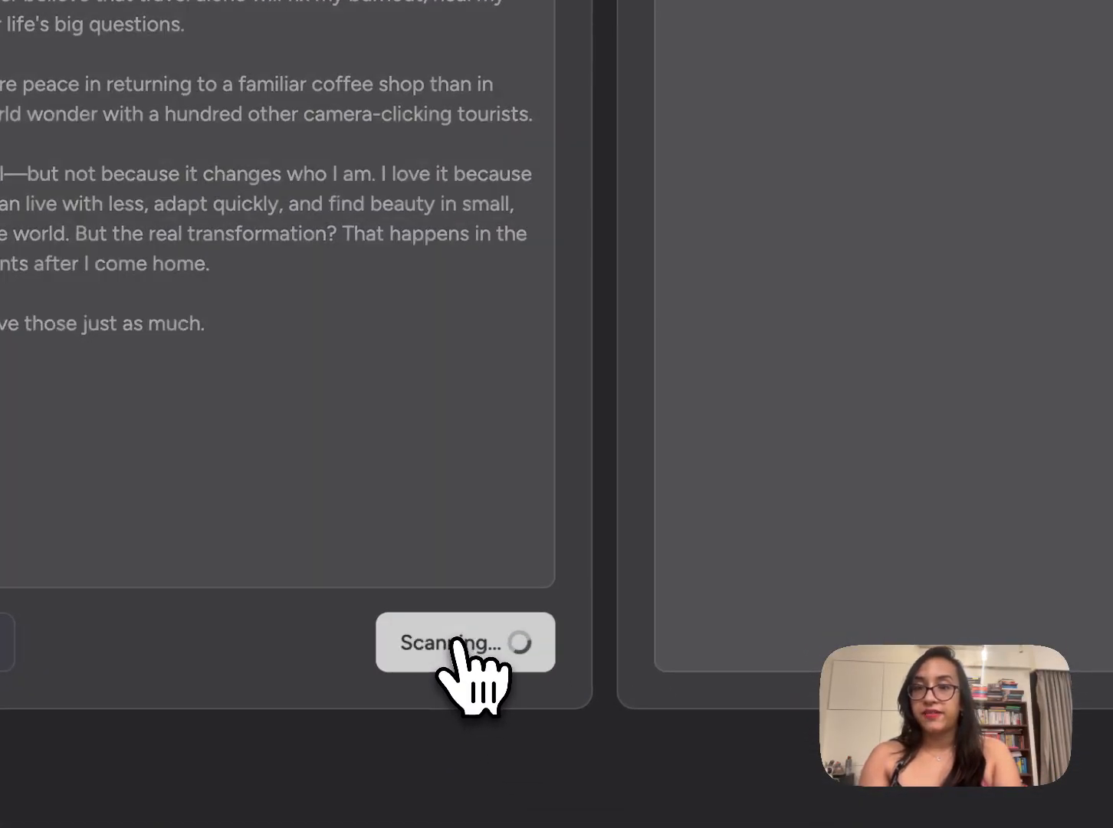
click(464, 642)
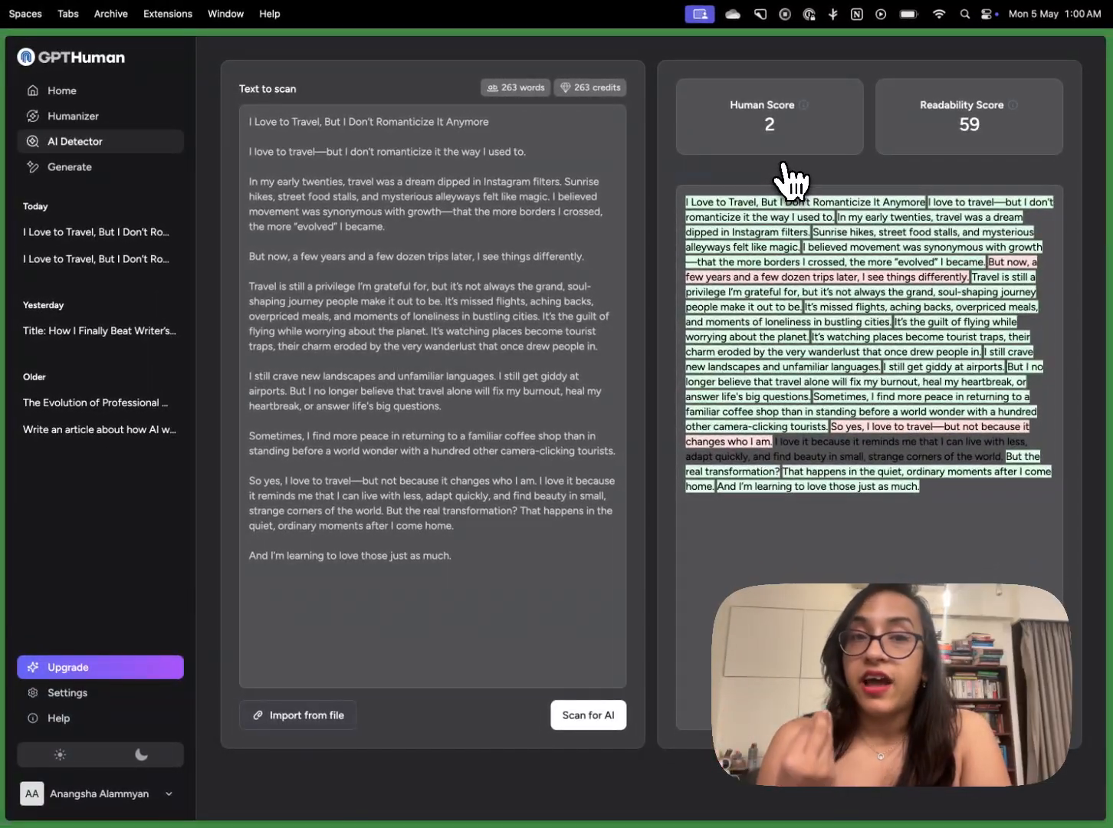
mouse_move(390, 383)
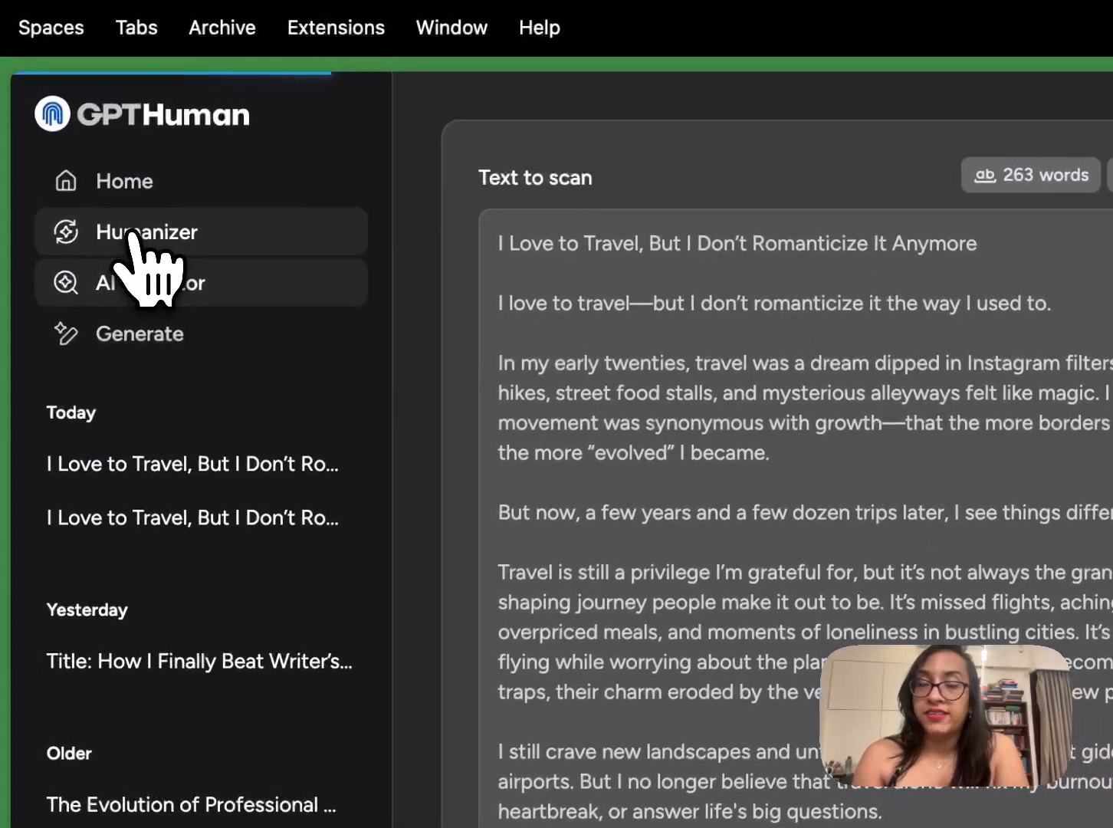
Step: Run the essay through the Humanizer, yielding 'I enjoy traveling, but I don't idealize it'
click(146, 231)
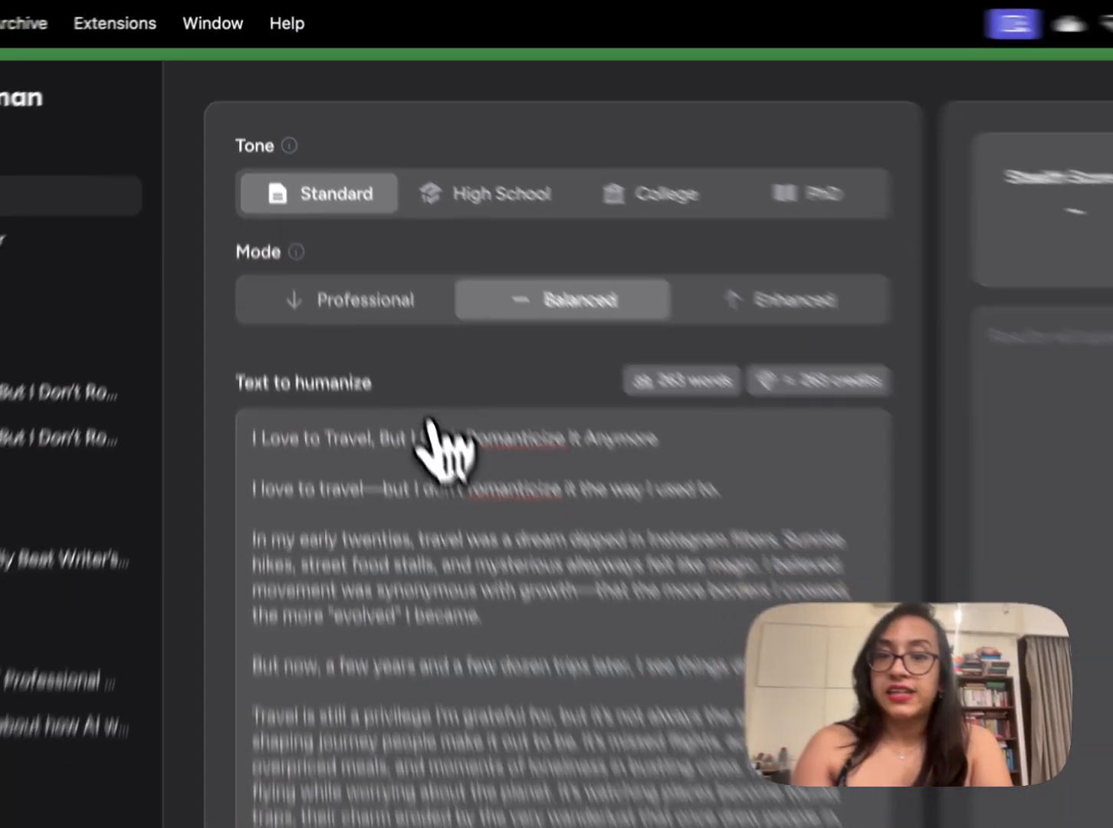
scroll(down, 3)
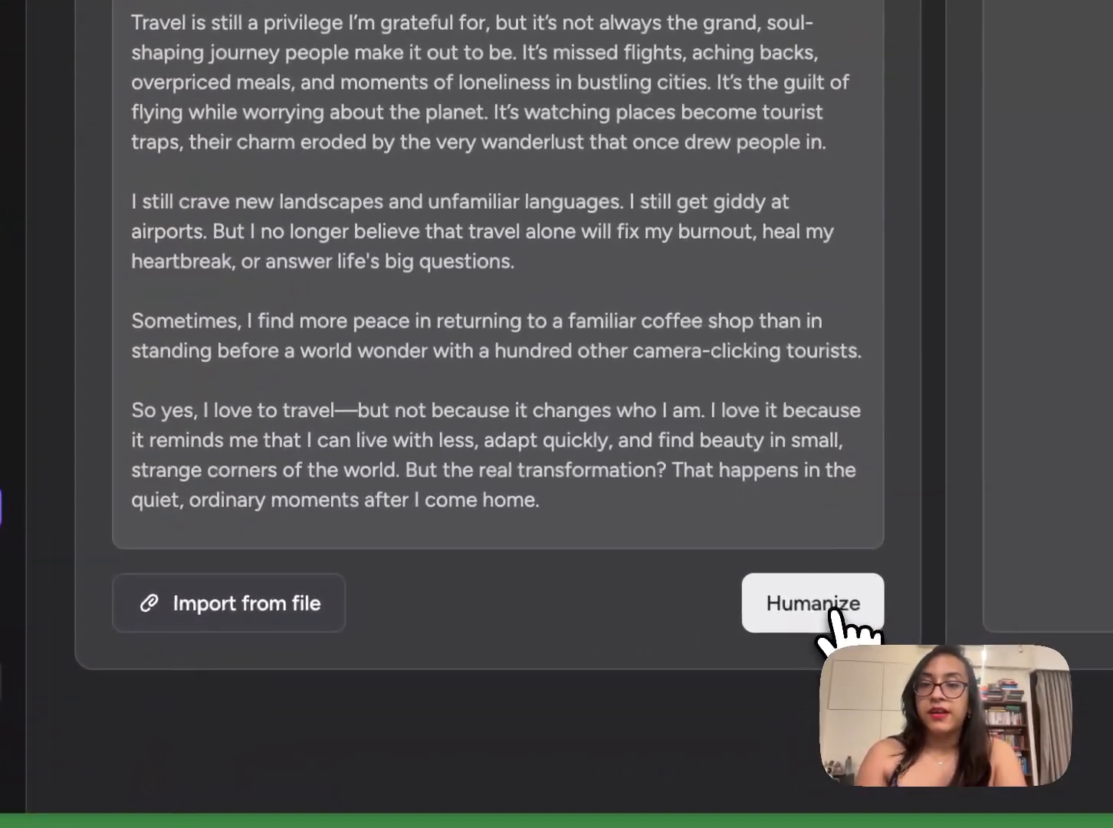
click(813, 602)
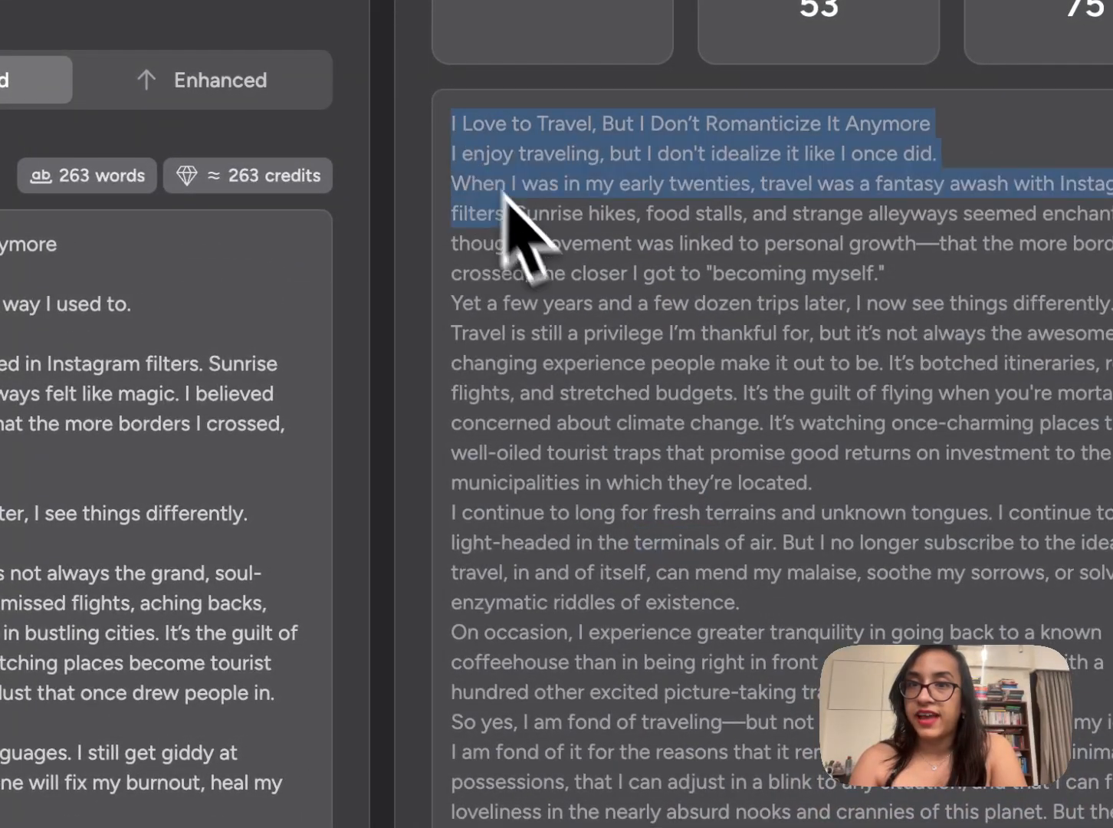
scroll(down, 3)
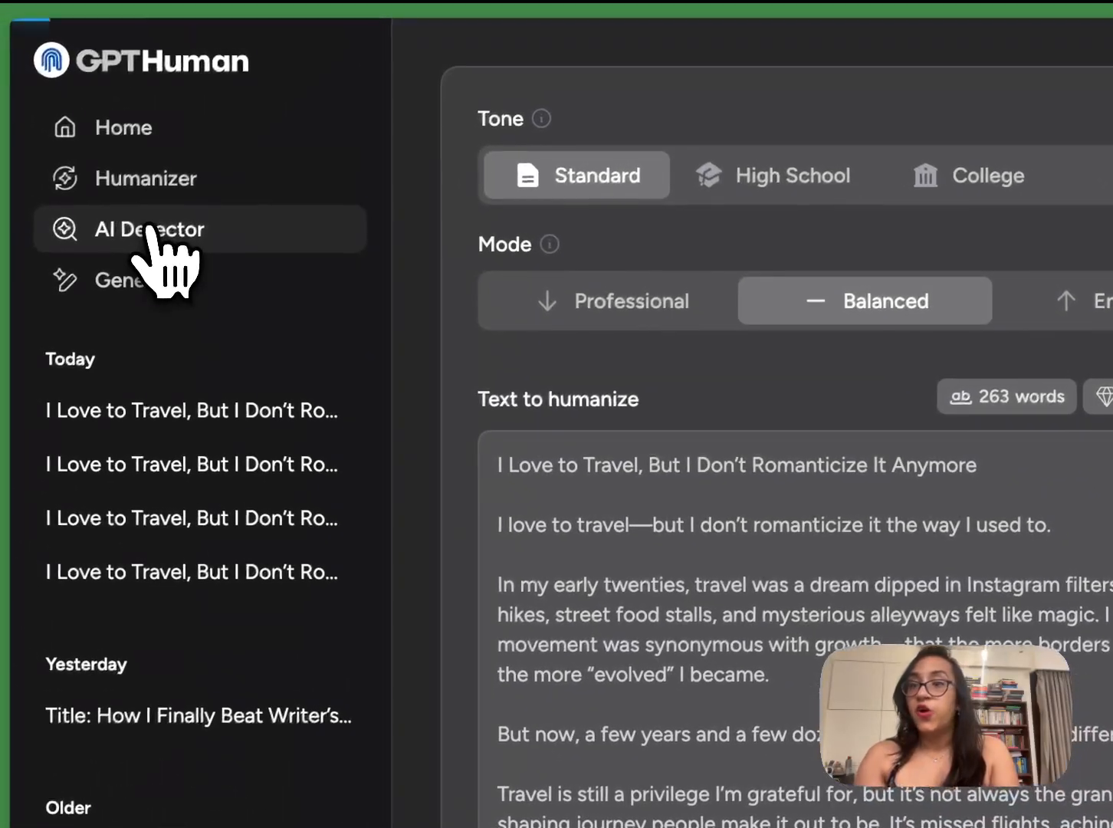
Step: Paste the humanized essay into the AI Detector and rescan it, now rated mostly human
click(150, 230)
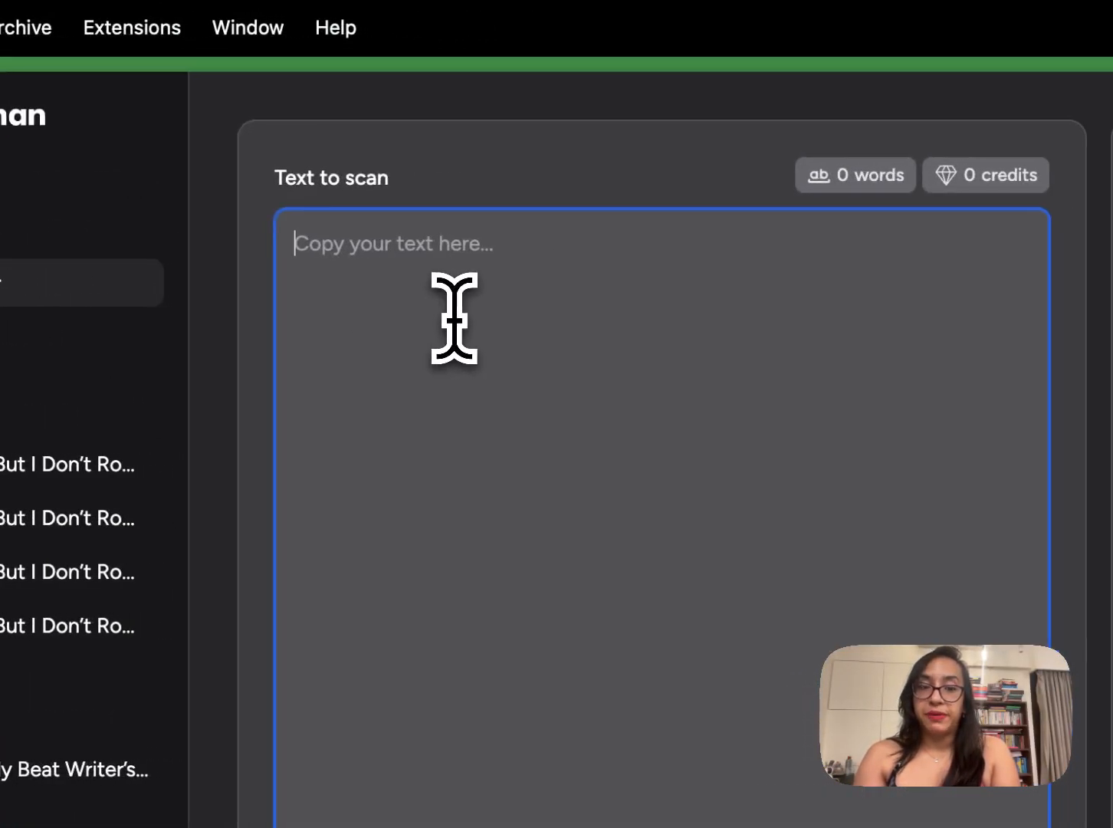
click(466, 606)
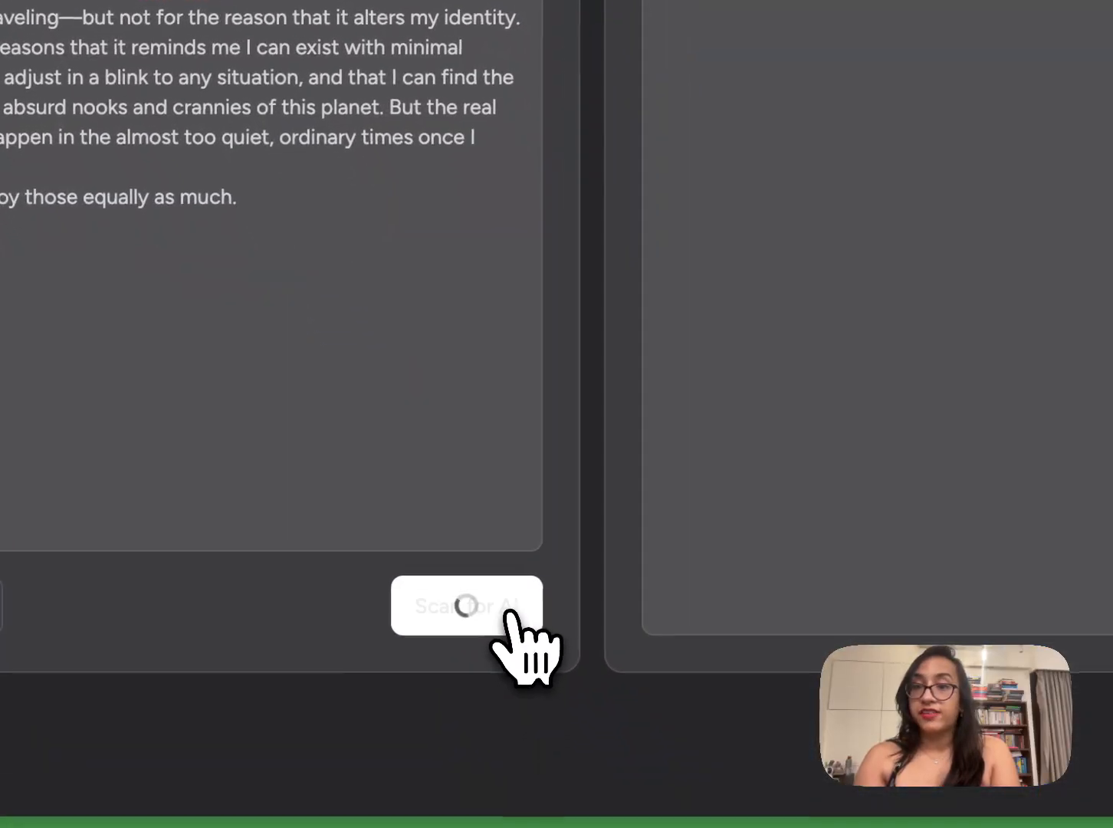
click(465, 605)
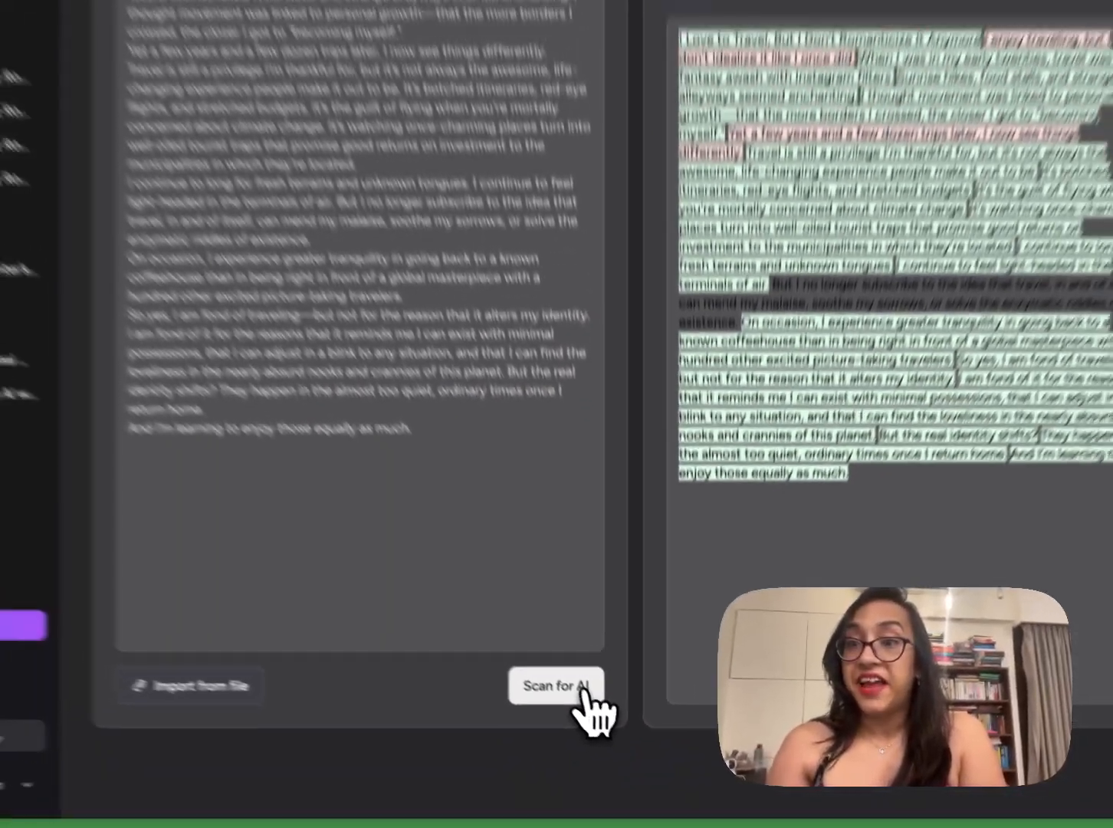
click(555, 685)
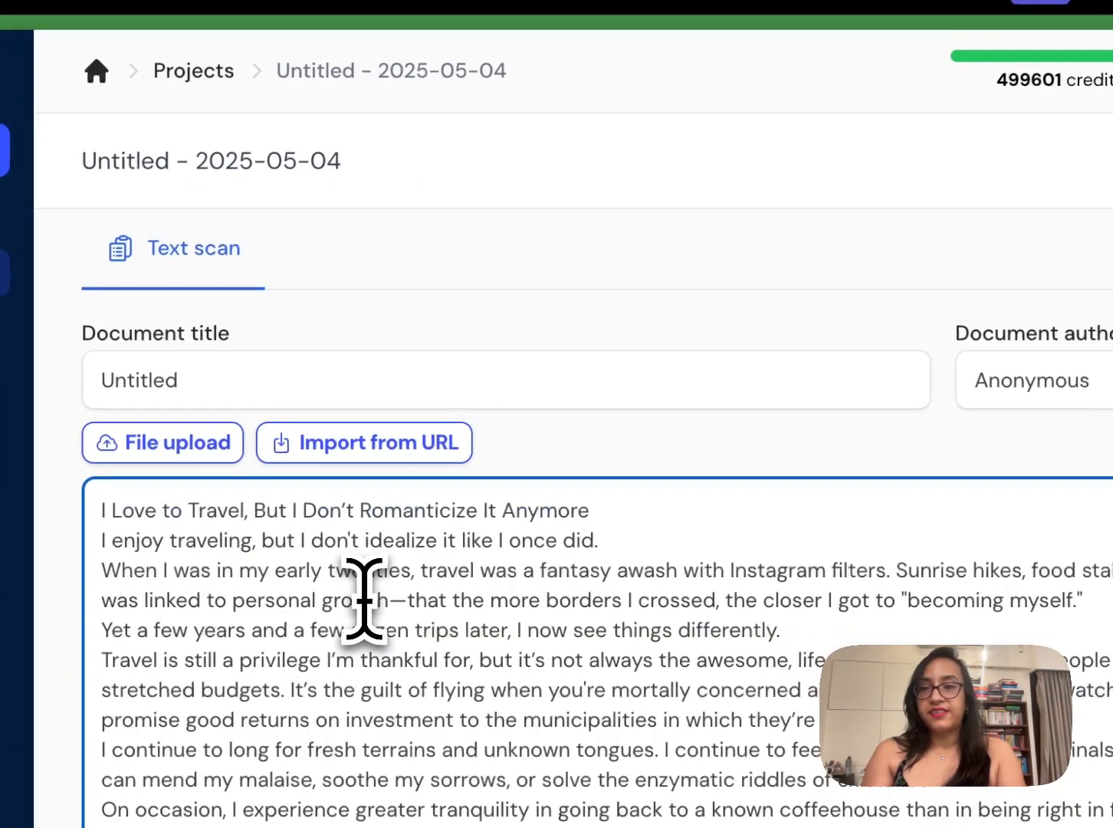
Step: Scan the essay in Winston AI for a 98% human rating, then return to GPTHuman's dashboard
scroll(down, 3)
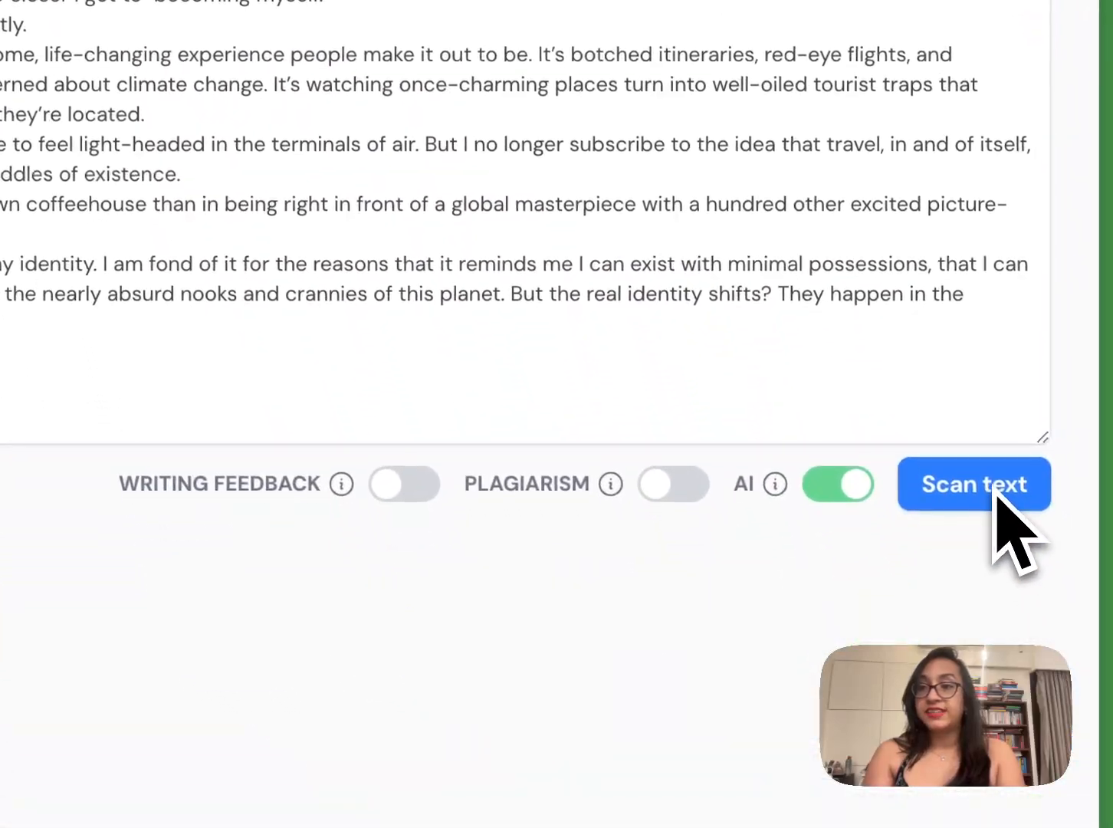
click(973, 484)
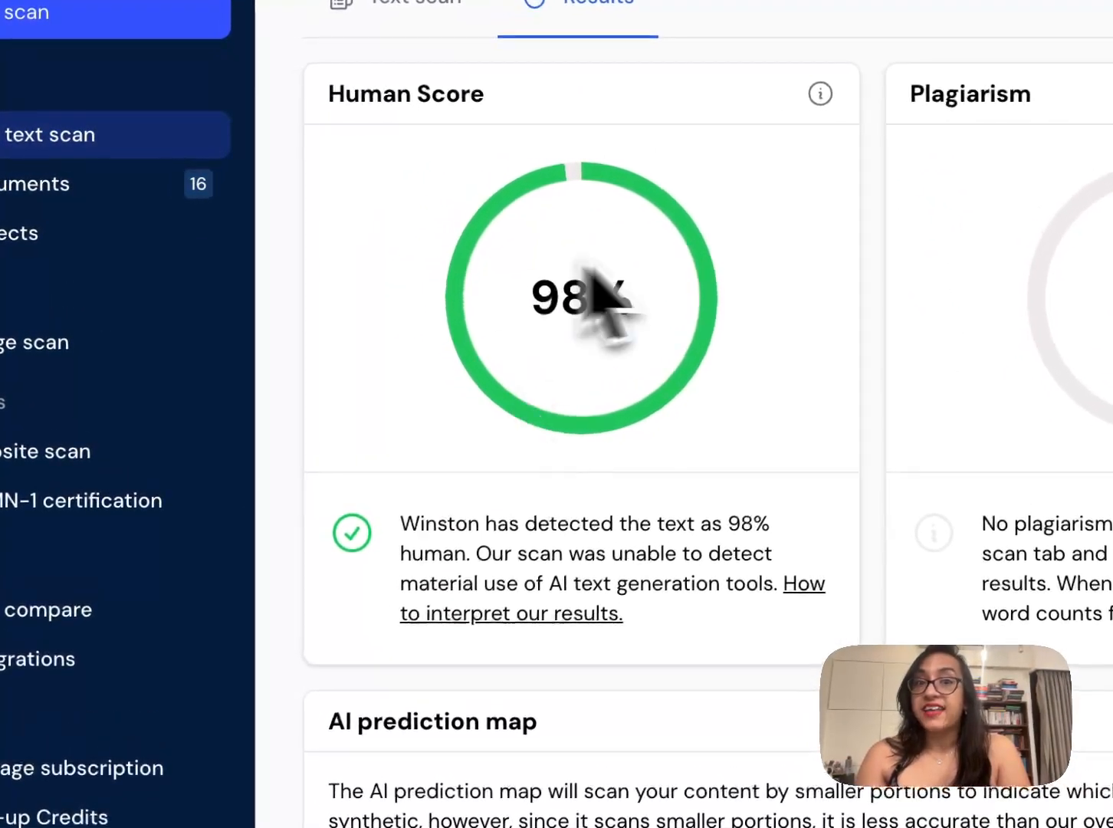
mouse_move(736, 329)
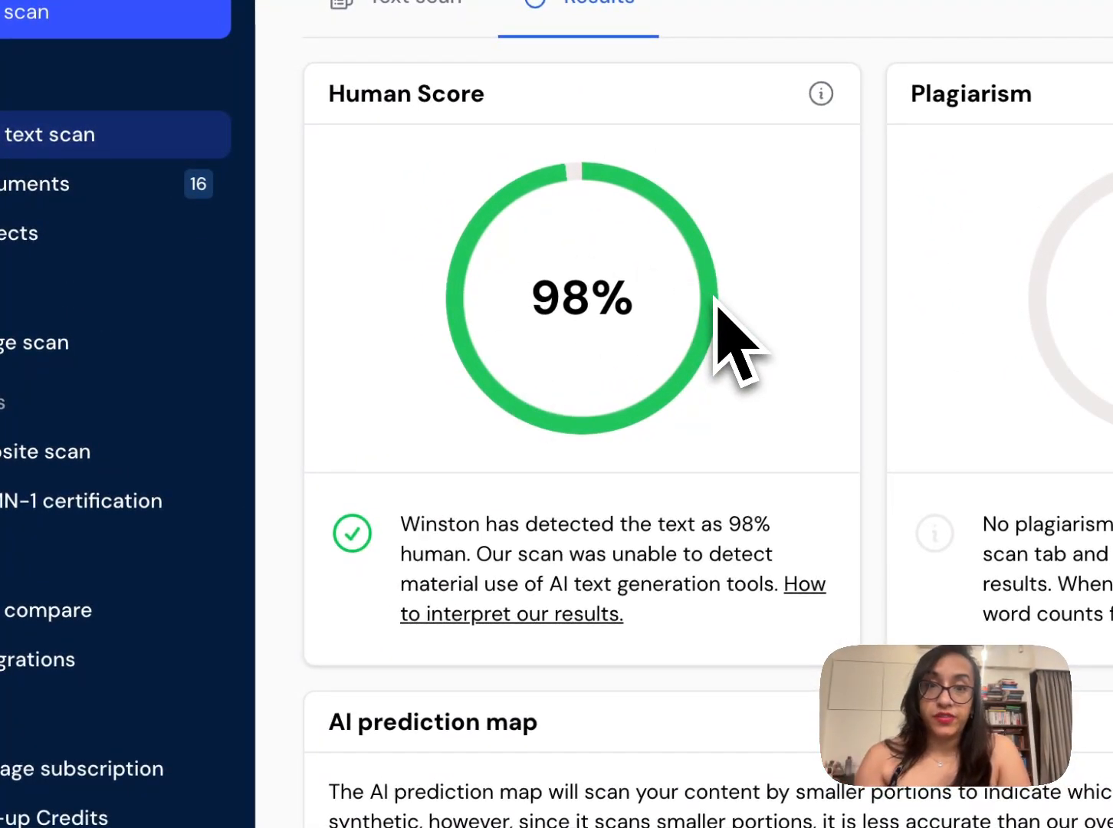
mouse_move(656, 590)
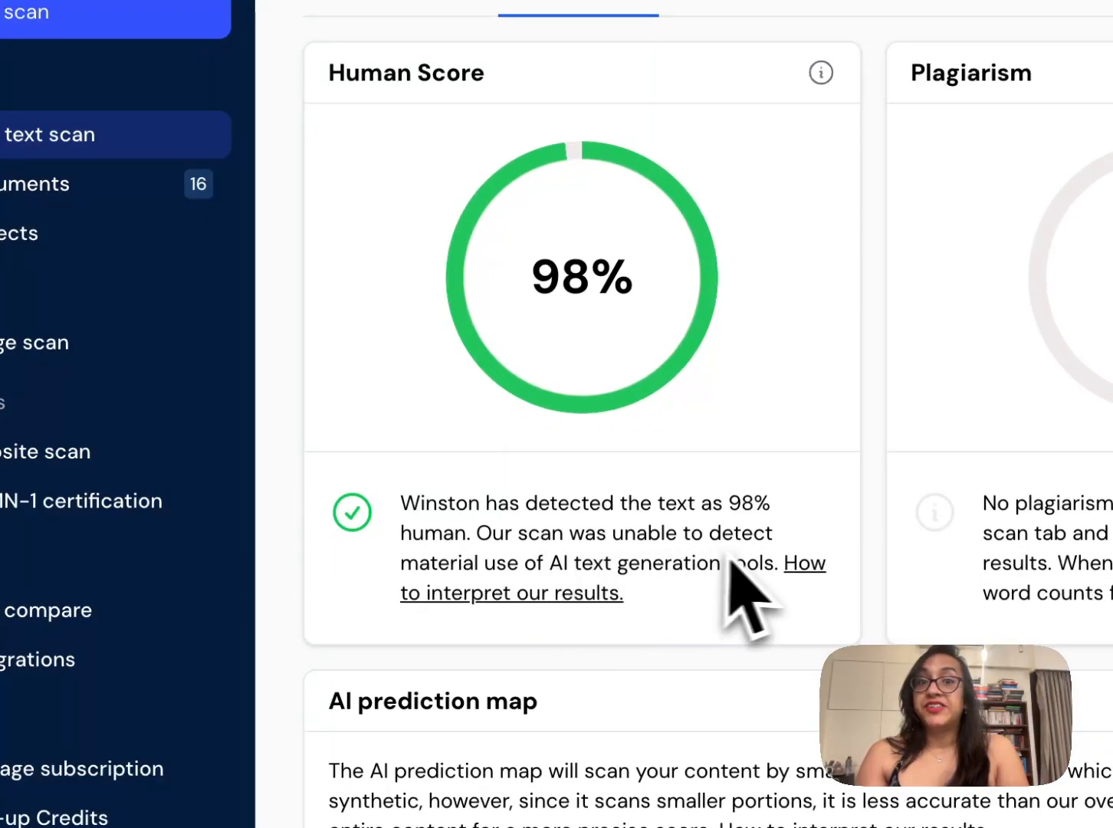
mouse_move(705, 628)
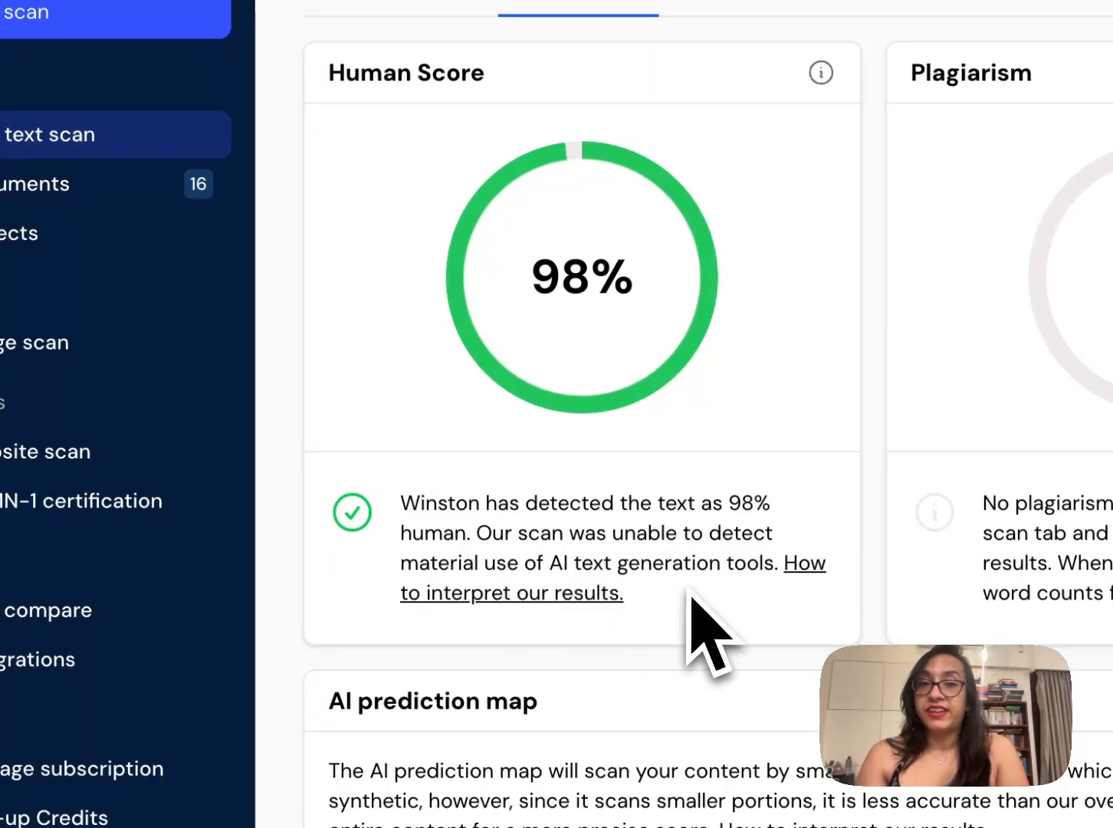
scroll(down, 3)
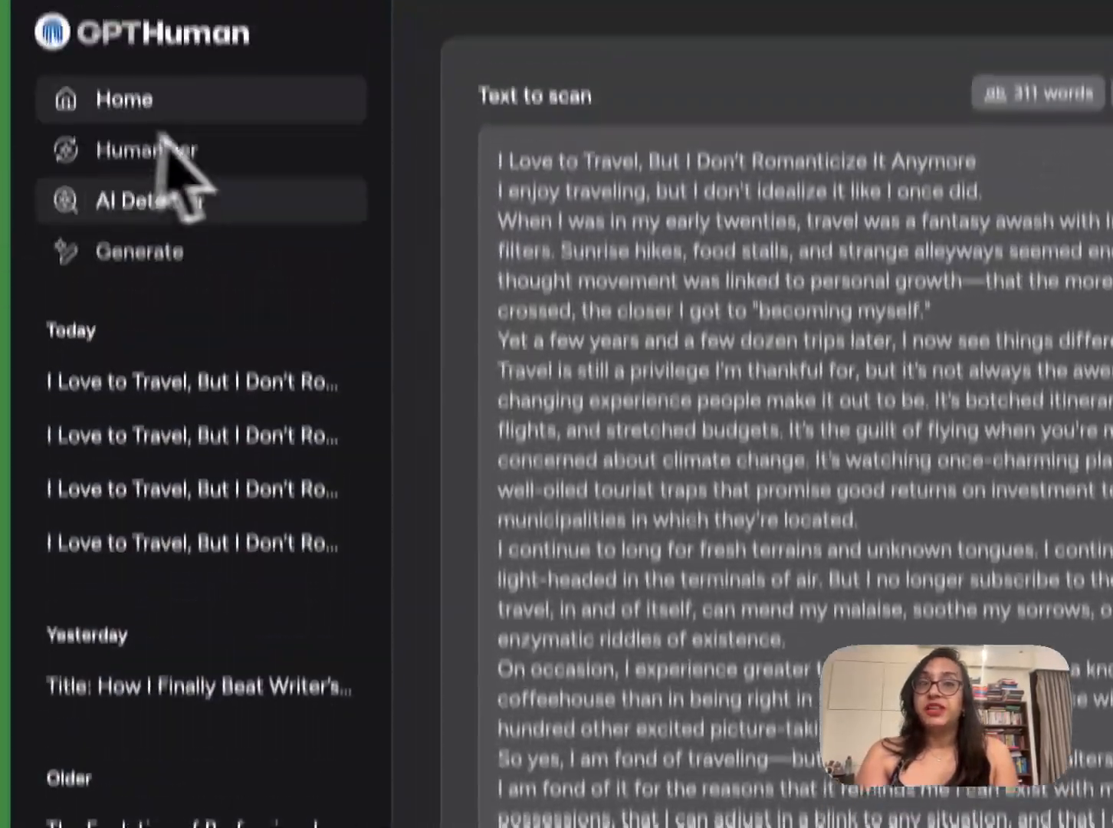
click(123, 99)
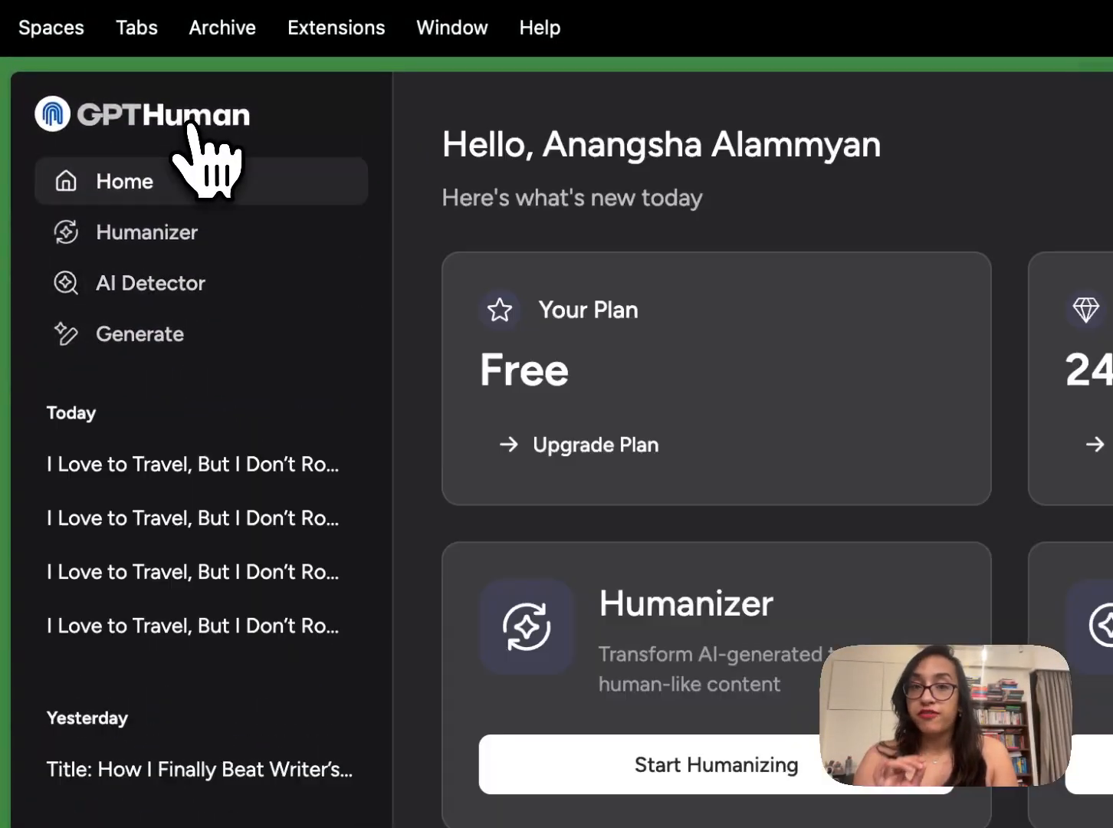